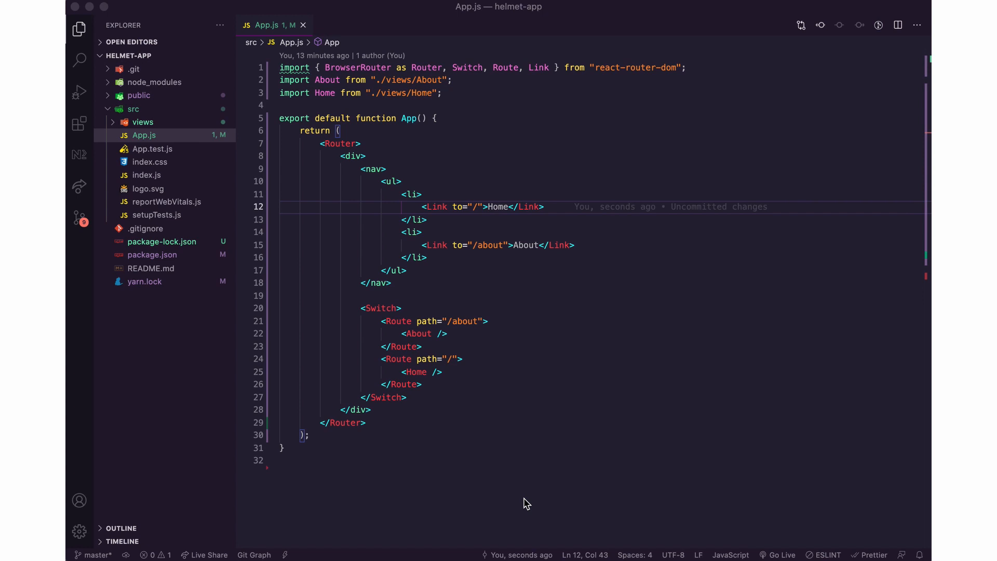
{"action": "mouse_move", "coordinate": [498, 213]}
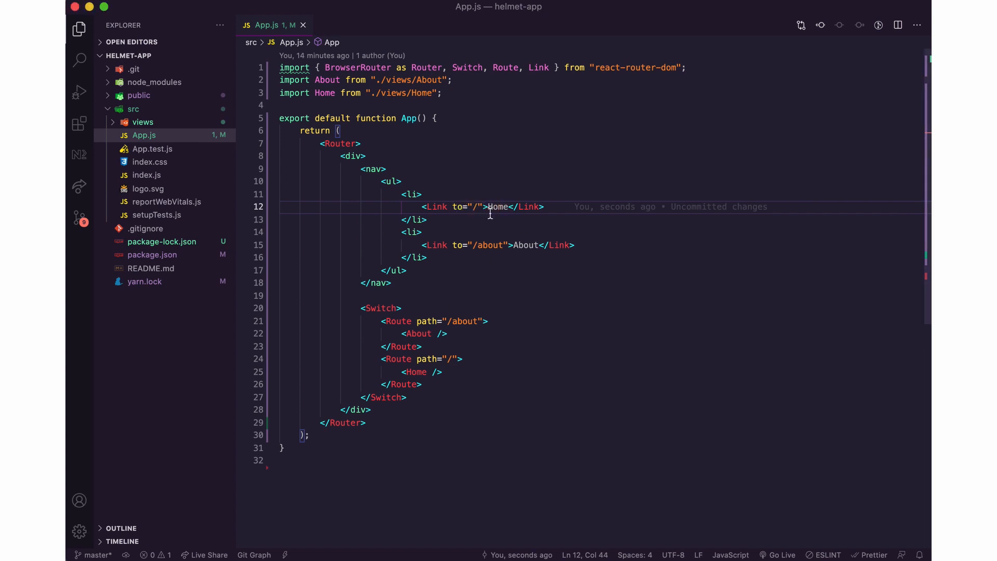
{"action": "mouse_move", "coordinate": [419, 333]}
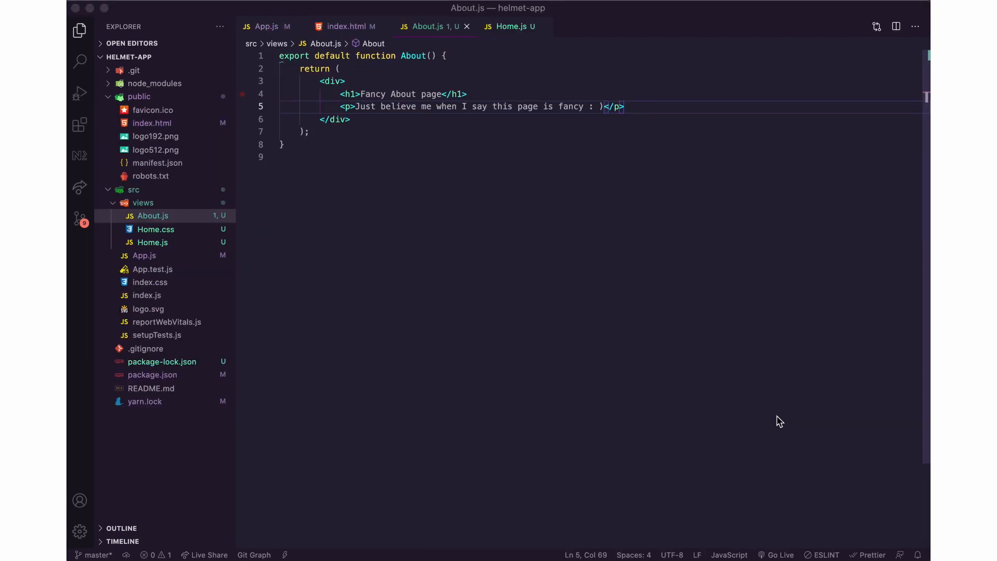
Add import {Helmet} from 'react-helmet' at the top of About.js
{"action": "left_click", "coordinate": [287, 55]}
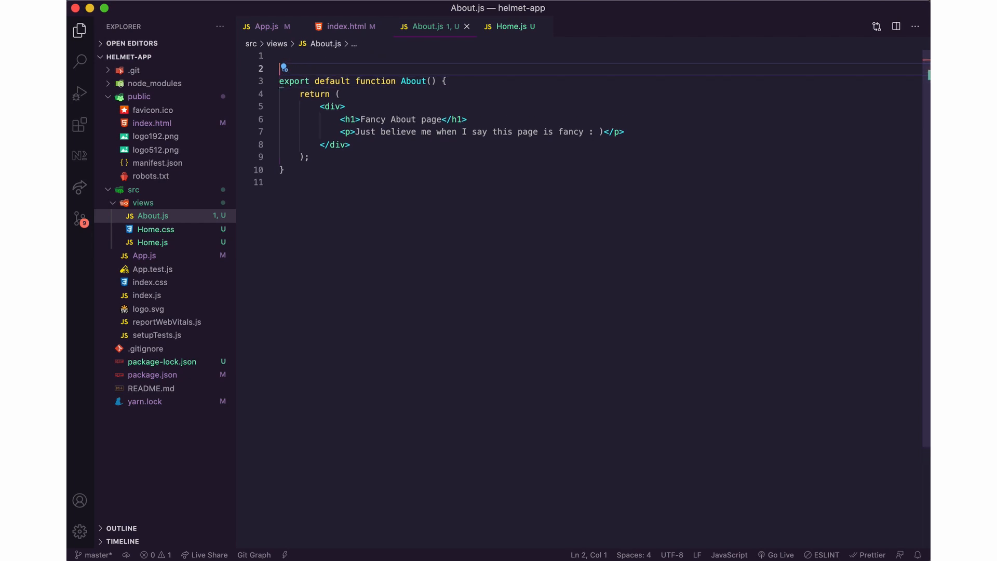
{"action": "type", "text": "import {}"}
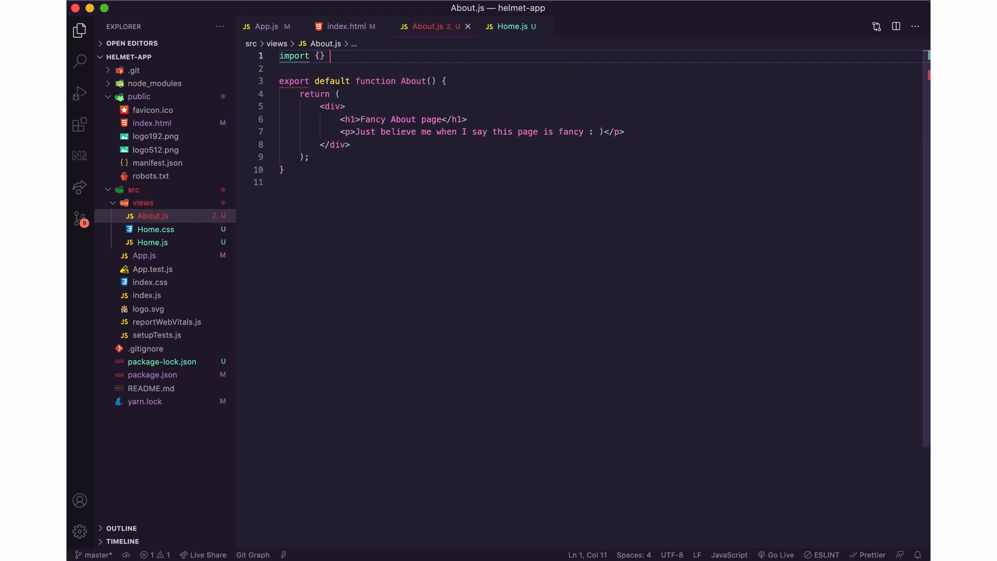
{"action": "type", "text": "from 'react-"}
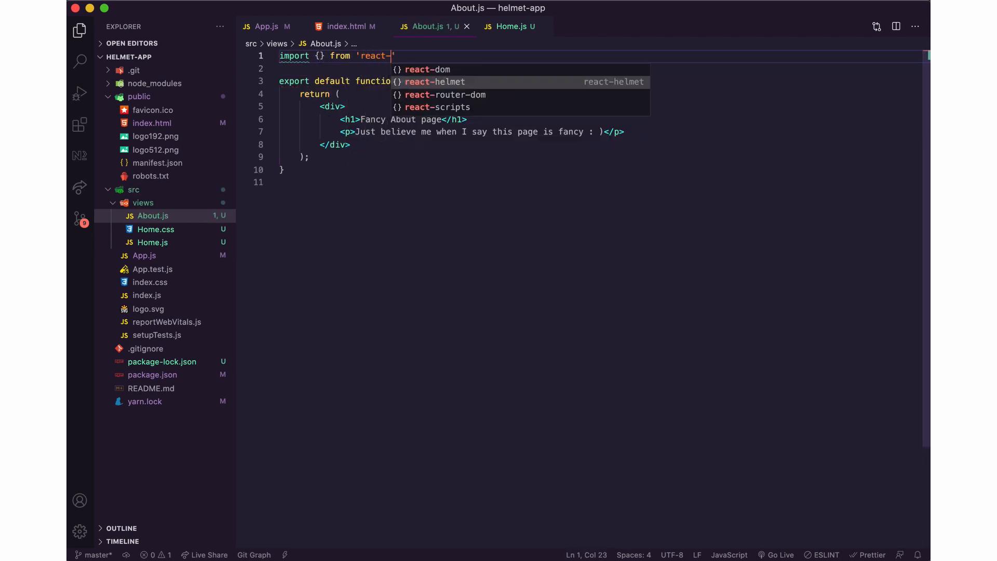
{"action": "left_click", "coordinate": [434, 81]}
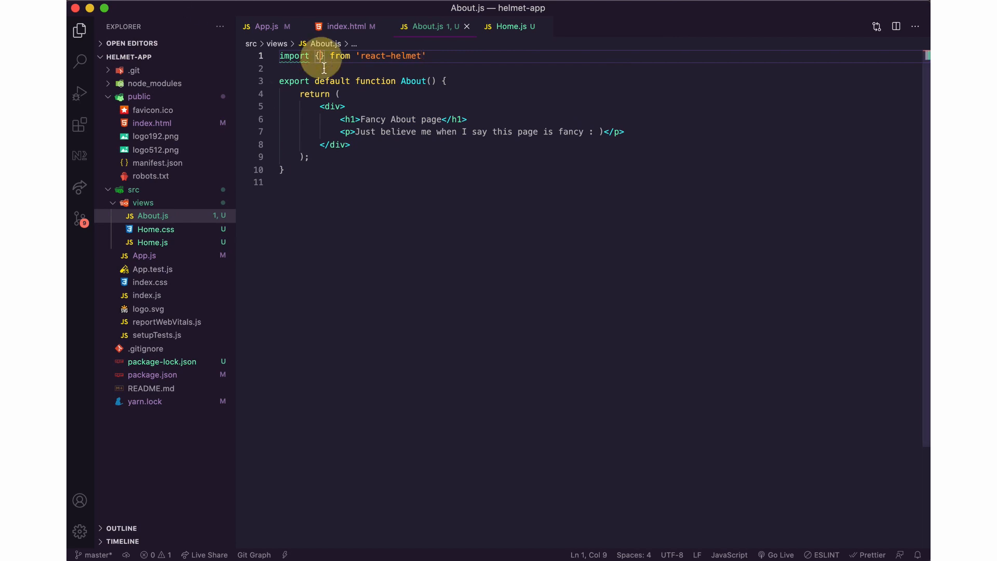
{"action": "type", "text": "Helmet"}
{"action": "type", "text": "<H"}
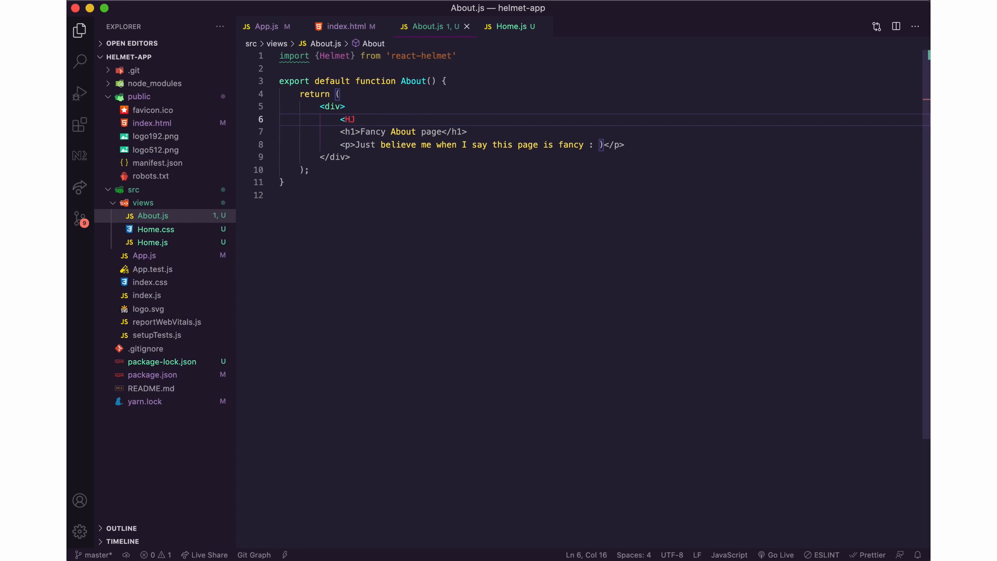
Wrap a <title>My about page</title> in <Helmet> inside the About div, then move to Home.js
{"action": "type", "text": "elmet>"}
{"action": "type", "text": "<title></title>"}
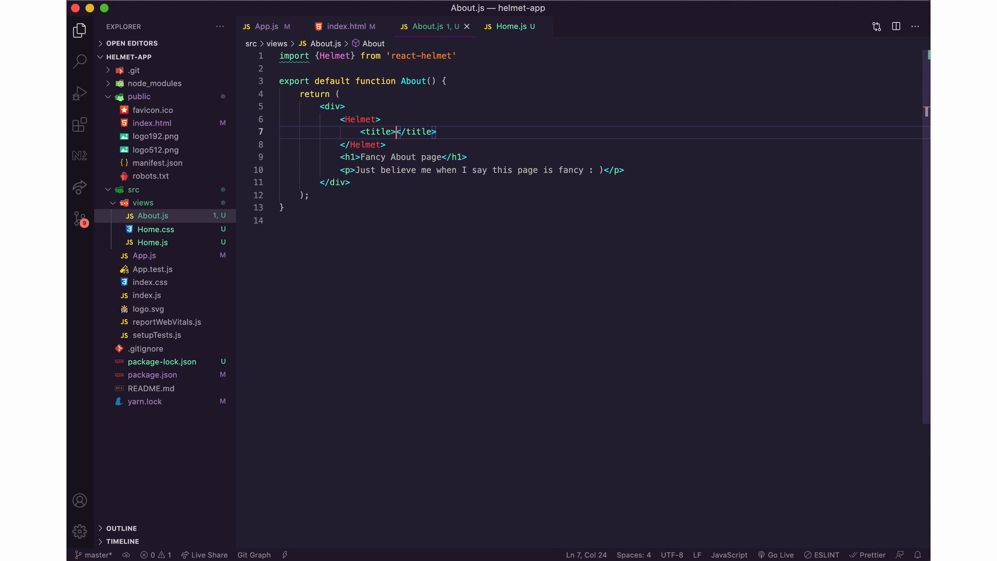
{"action": "type", "text": "My"}
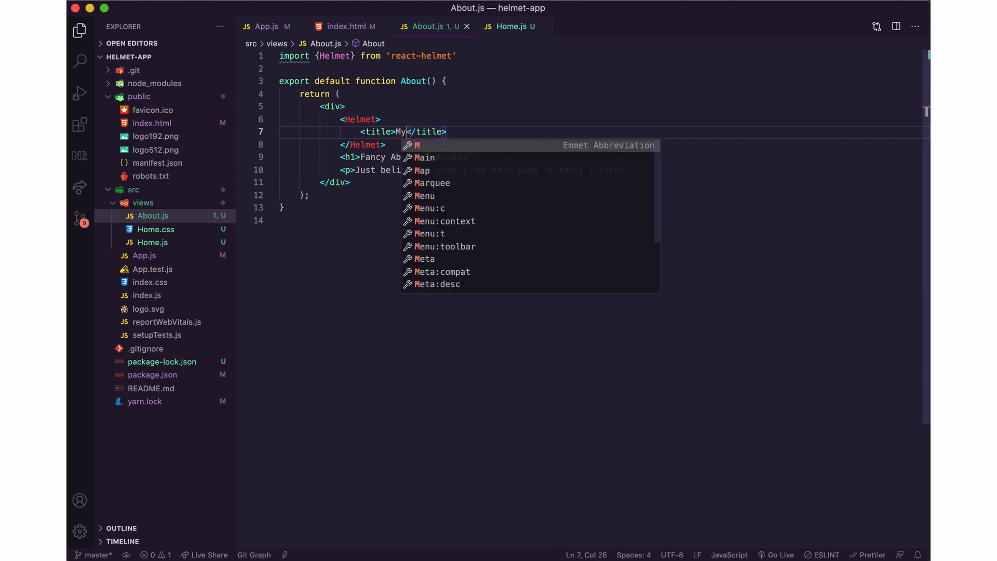
{"action": "type", "text": "about page"}
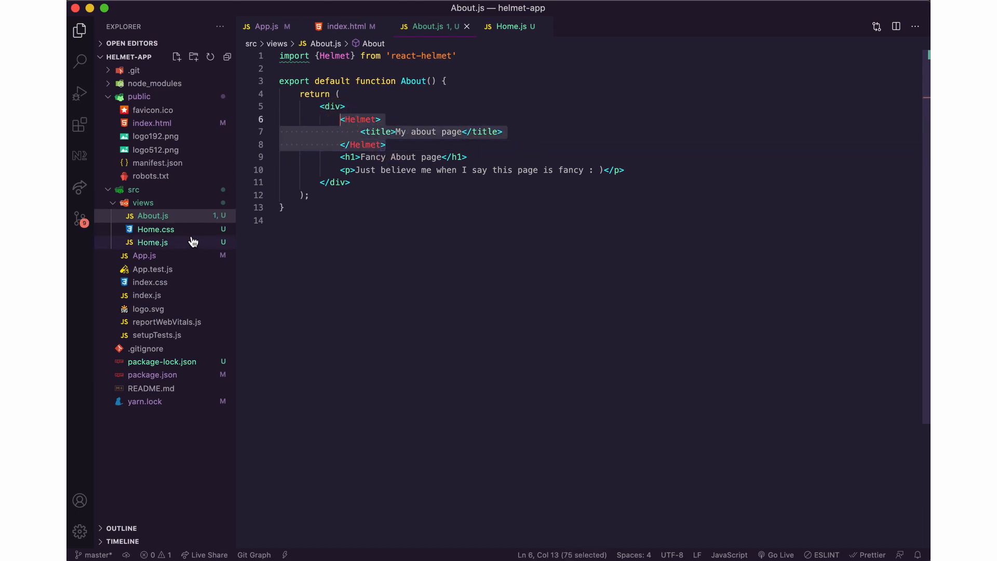
{"action": "left_click", "coordinate": [152, 242]}
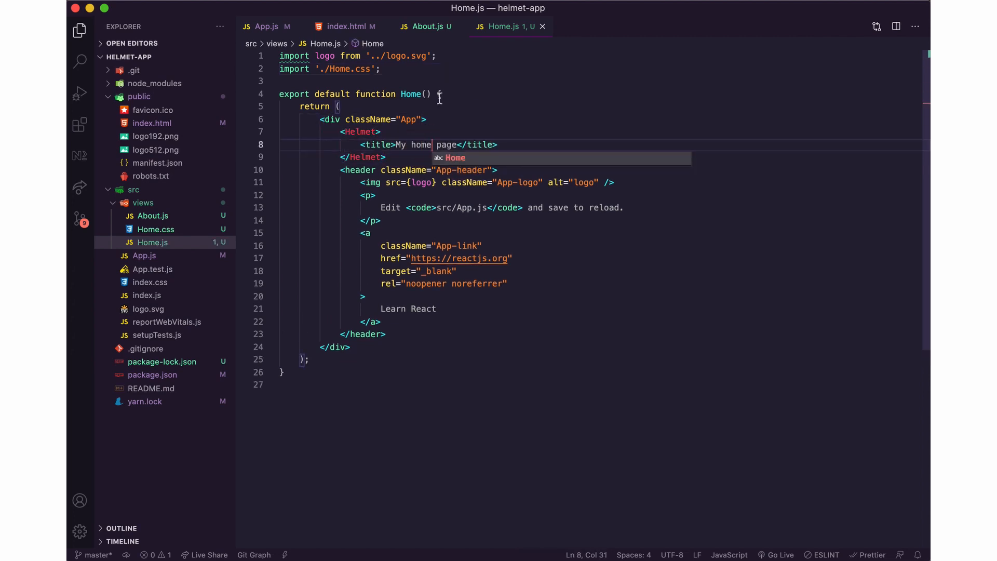
Add the Helmet import from 'react-helmet' to Home.js for its My home page title
{"action": "type", "text": "import H"}
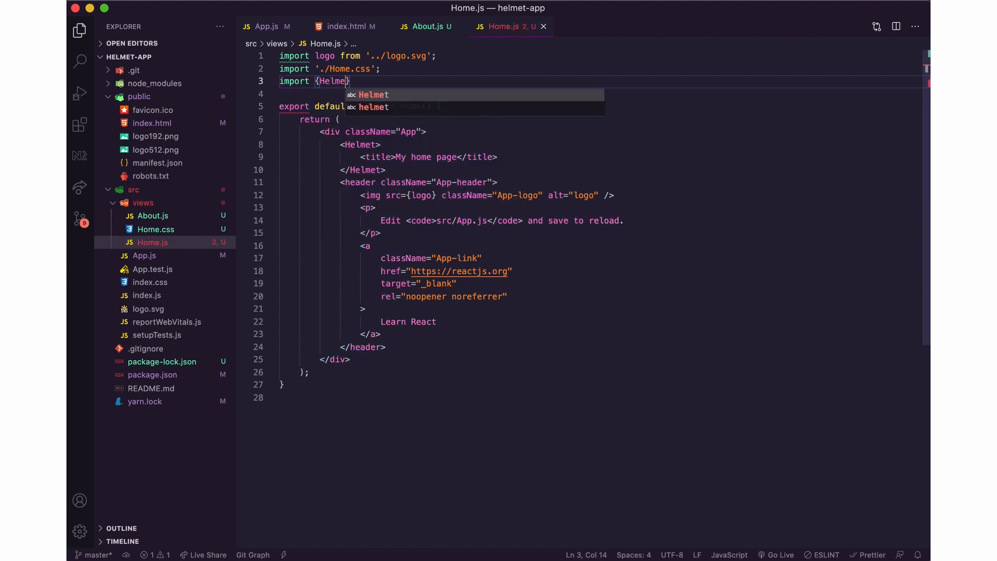
{"action": "type", "text": "from 'react-"}
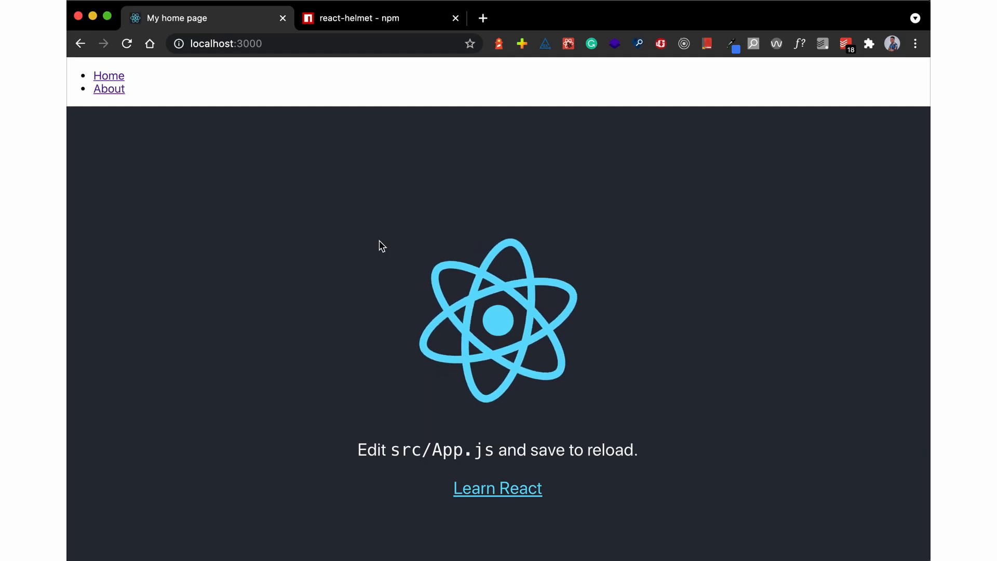
{"action": "mouse_move", "coordinate": [158, 29]}
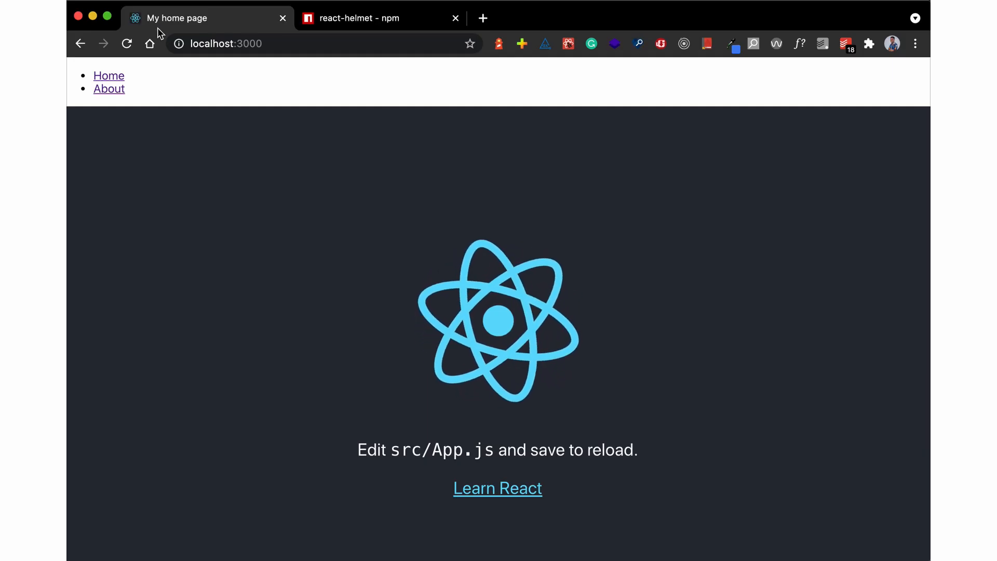
{"action": "left_click", "coordinate": [109, 88]}
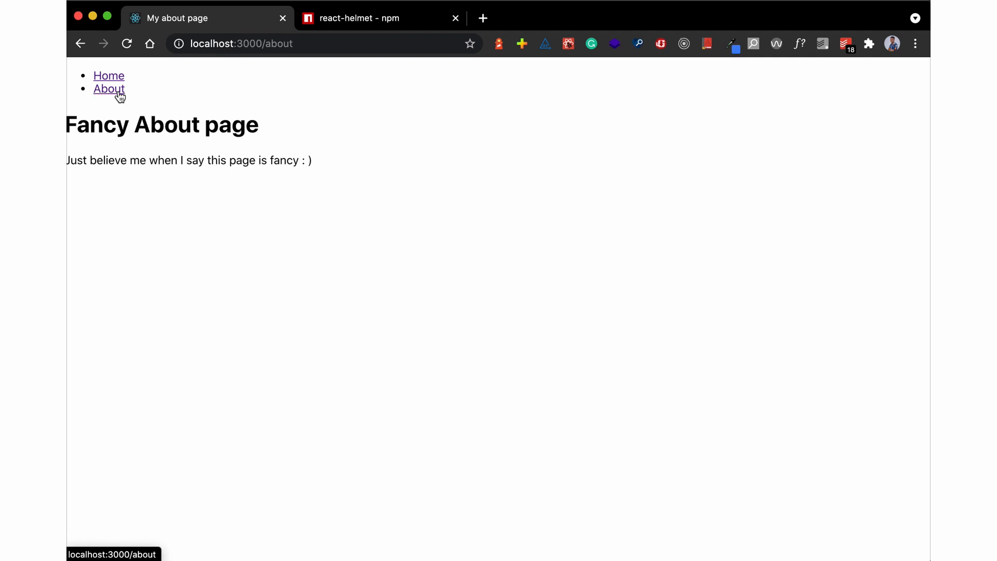
{"action": "left_click", "coordinate": [108, 76]}
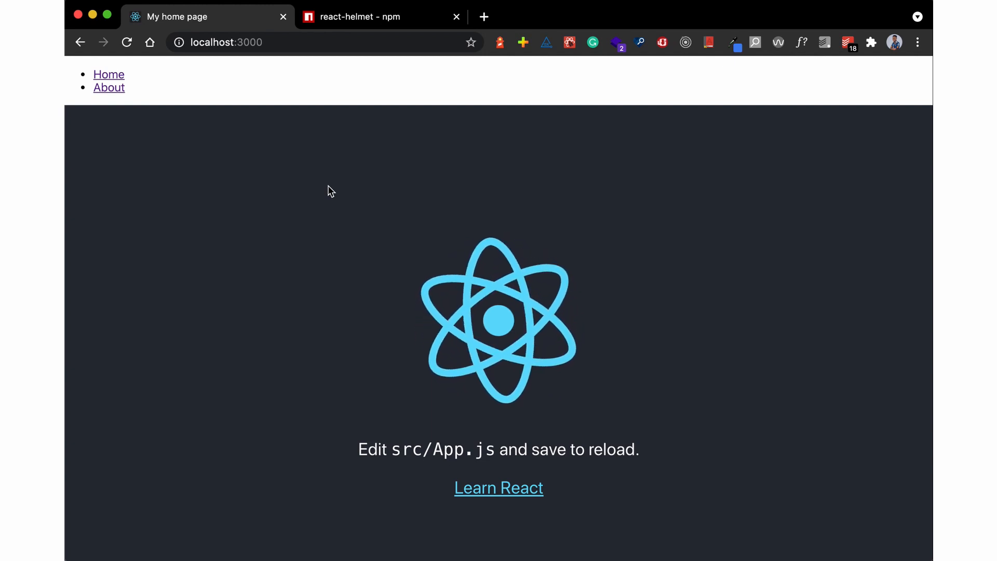
Run document.title = 'My contact page' in the DevTools console, then close DevTools
{"action": "key", "text": "F12"}
{"action": "type", "text": "docume"}
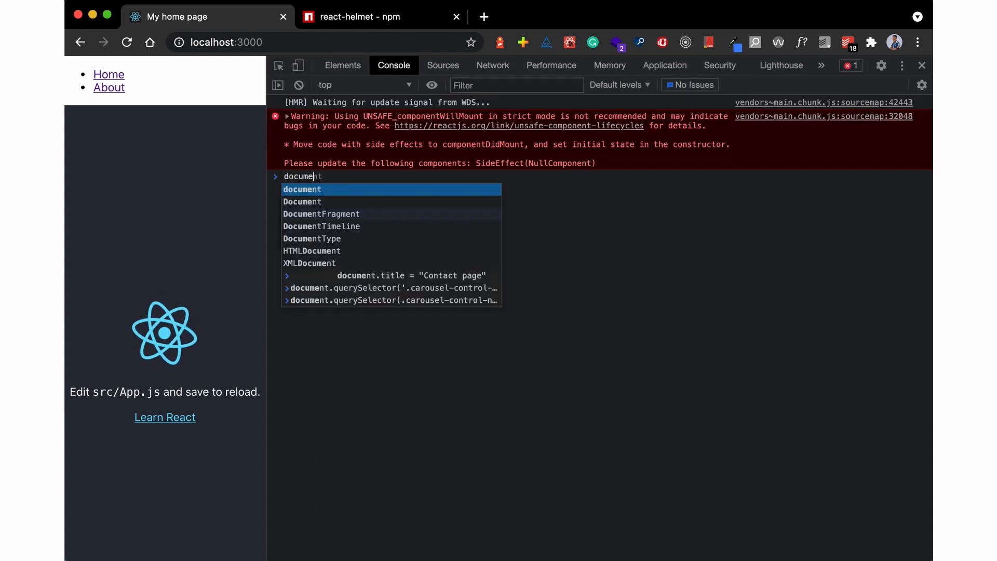
{"action": "type", "text": ".title = '"}
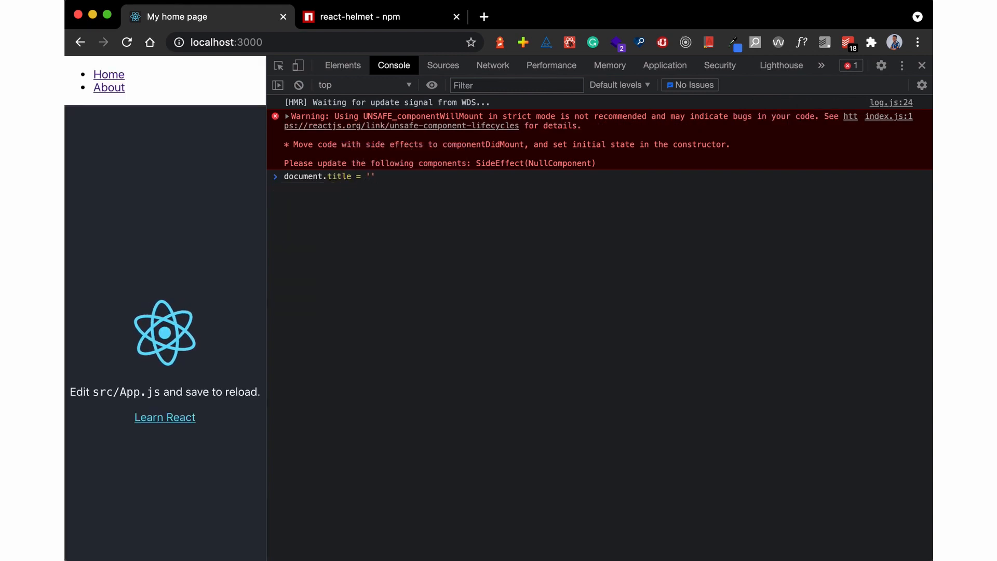
{"action": "type", "text": "My contact page"}
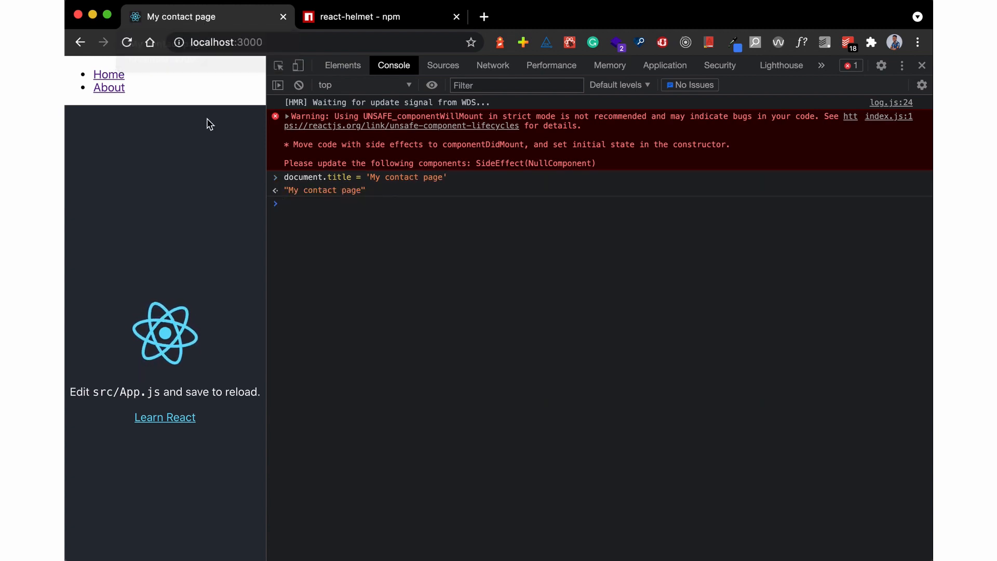
{"action": "mouse_move", "coordinate": [921, 65]}
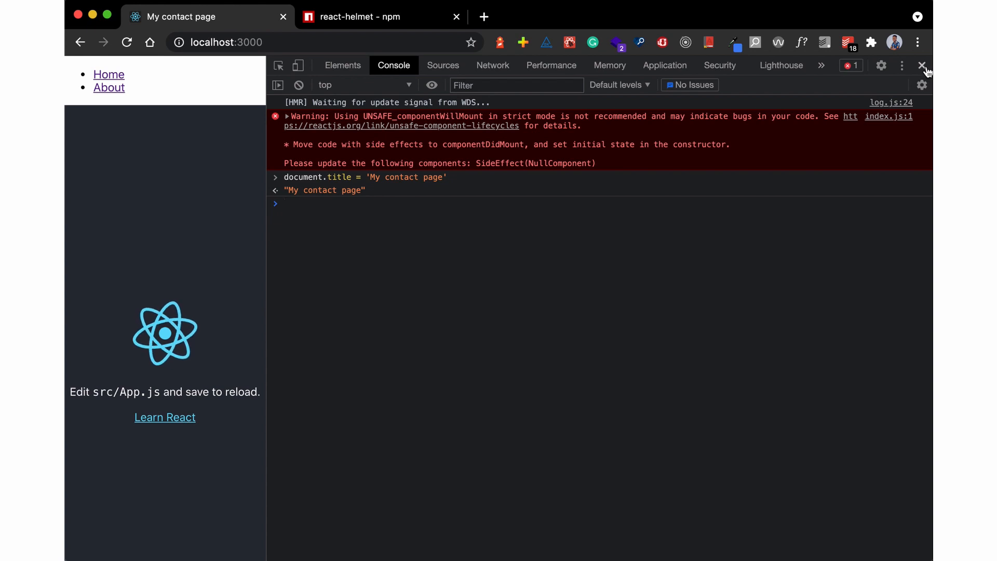
{"action": "left_click", "coordinate": [919, 65]}
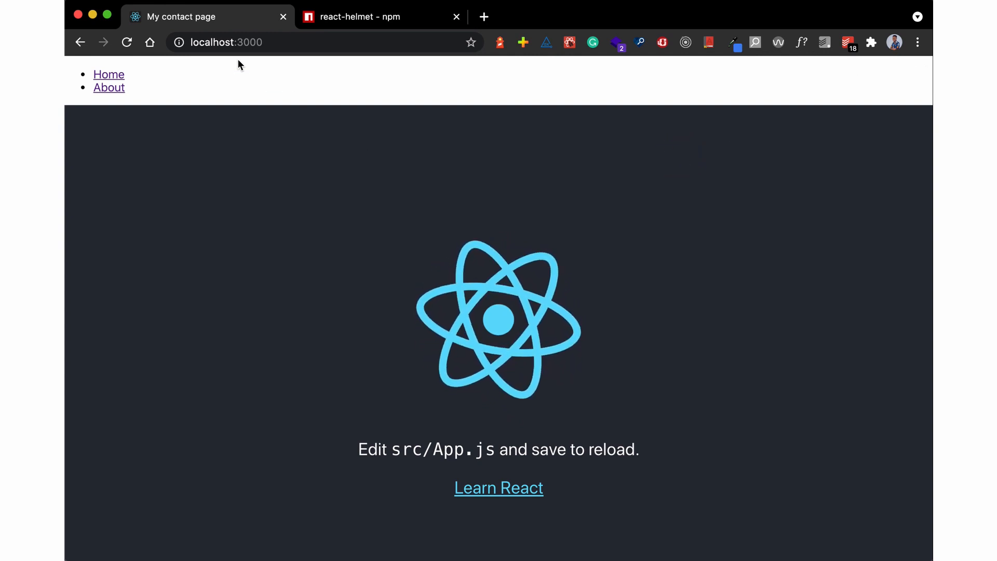
{"action": "mouse_move", "coordinate": [172, 22]}
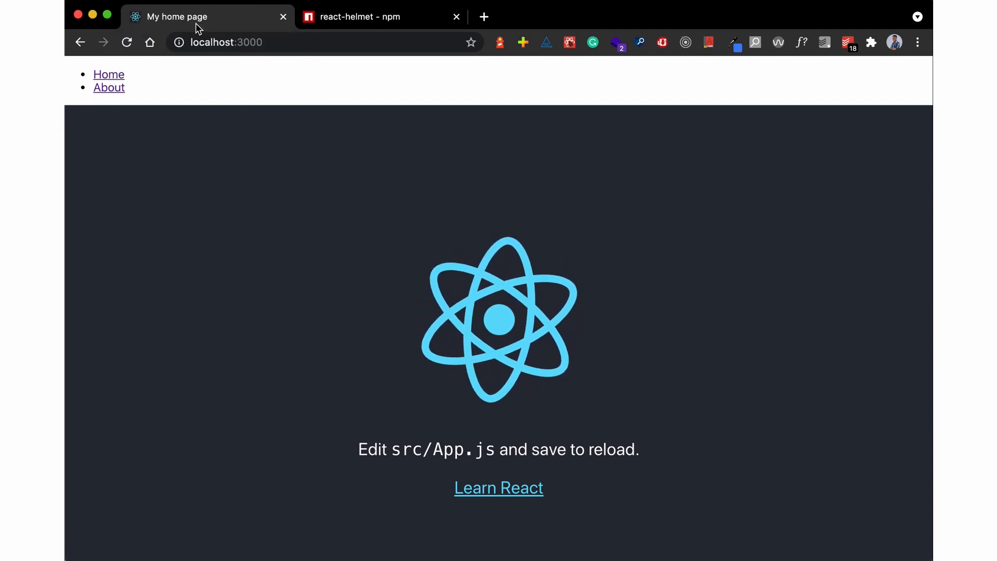
{"action": "mouse_move", "coordinate": [214, 69]}
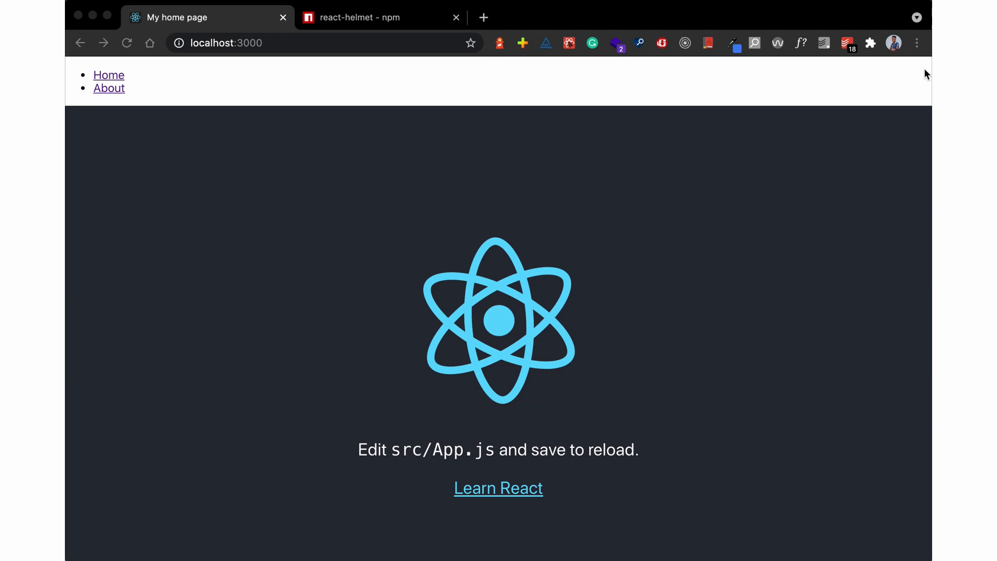
Search Chrome settings for 'javascript' and reach the JavaScript site settings to block it
{"action": "left_click", "coordinate": [917, 42]}
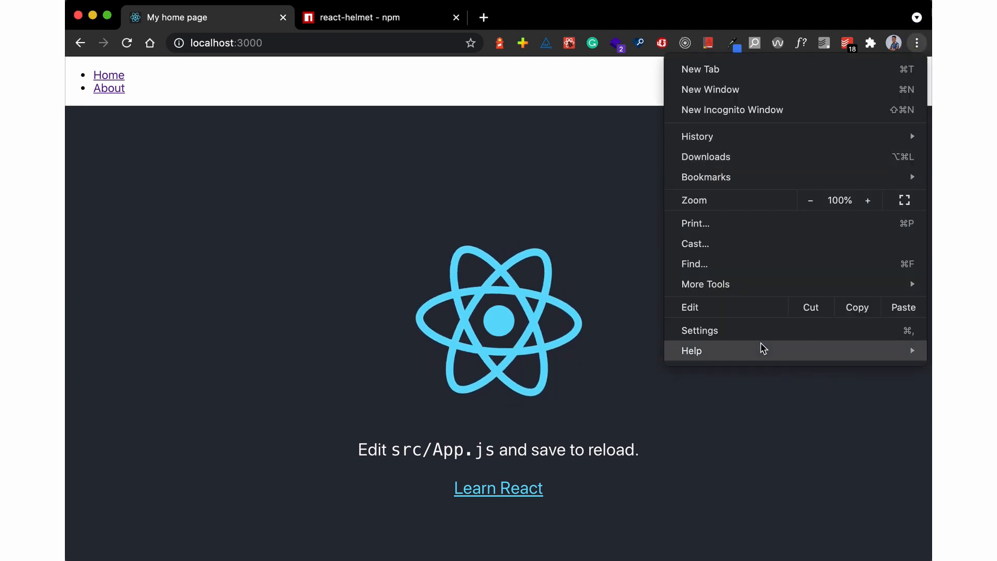
{"action": "left_click", "coordinate": [700, 330]}
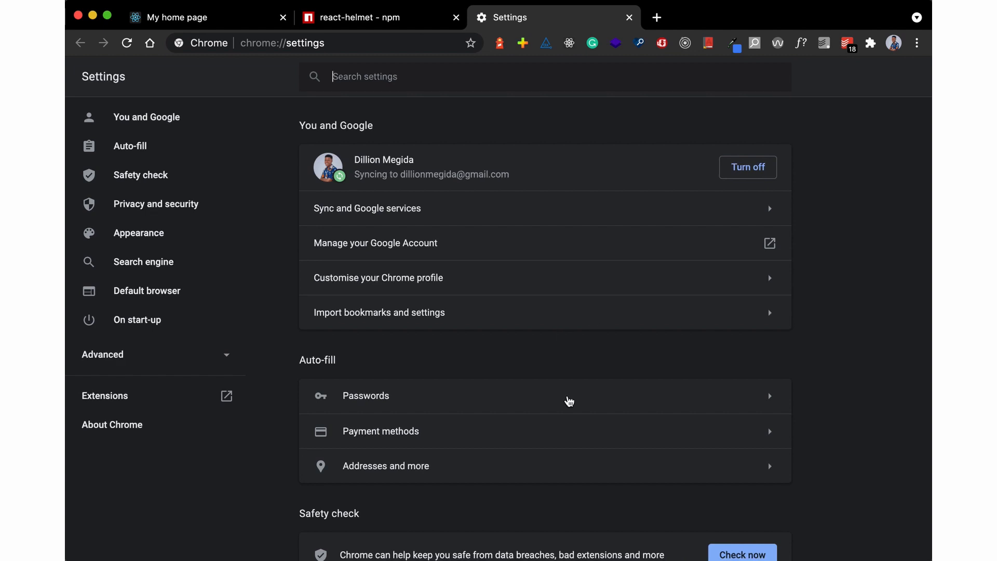
{"action": "type", "text": "javascript"}
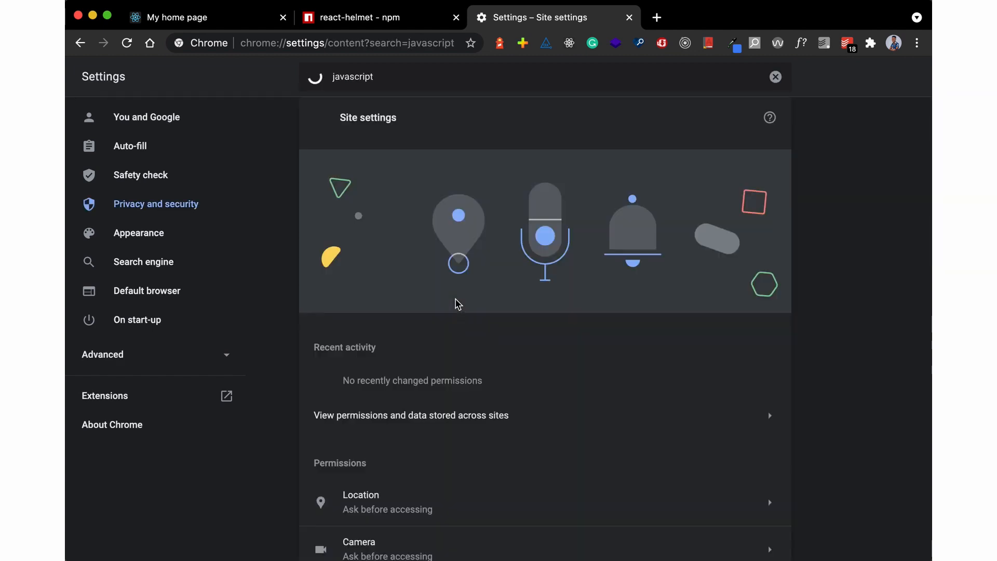
{"action": "scroll", "scroll_direction": "down", "scroll_amount": 3}
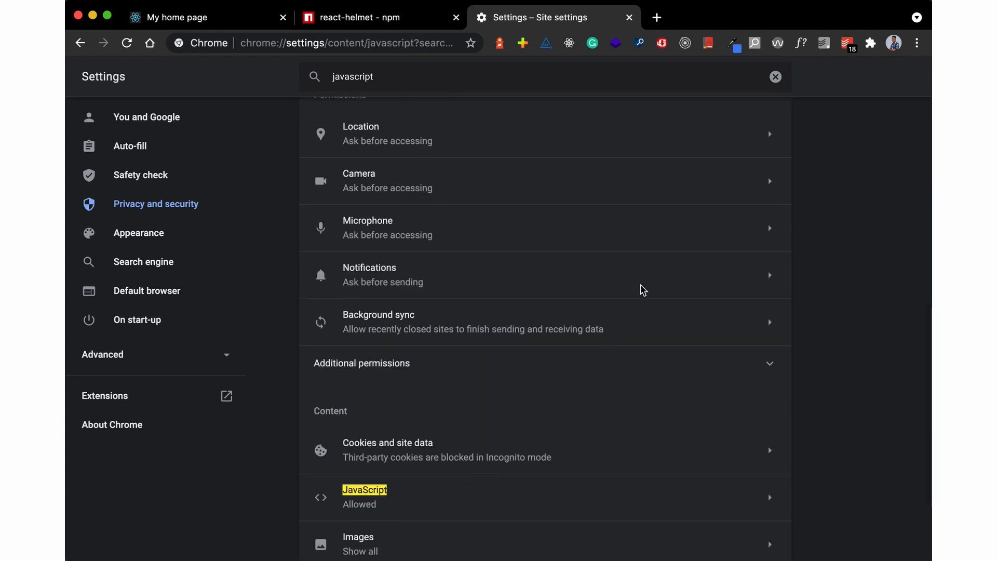
{"action": "left_click", "coordinate": [365, 497]}
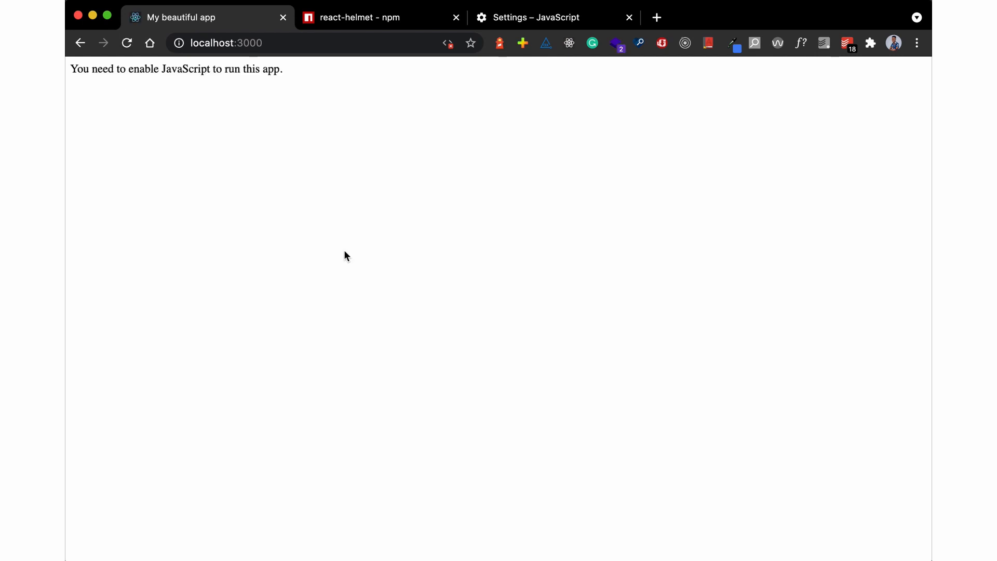
{"action": "mouse_move", "coordinate": [172, 88]}
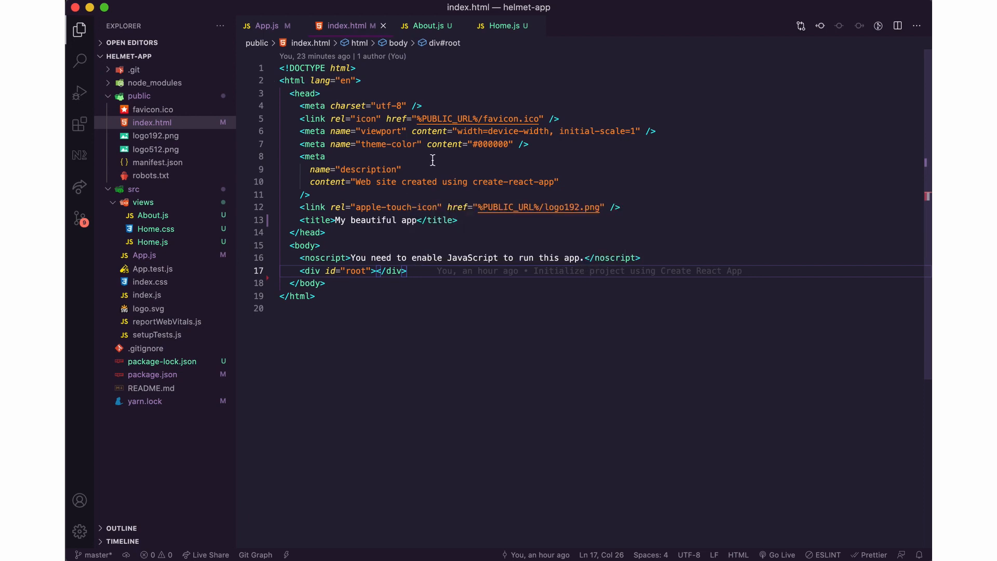
{"action": "mouse_move", "coordinate": [306, 119]}
{"action": "type", "text": "localhost:3000/abo"}
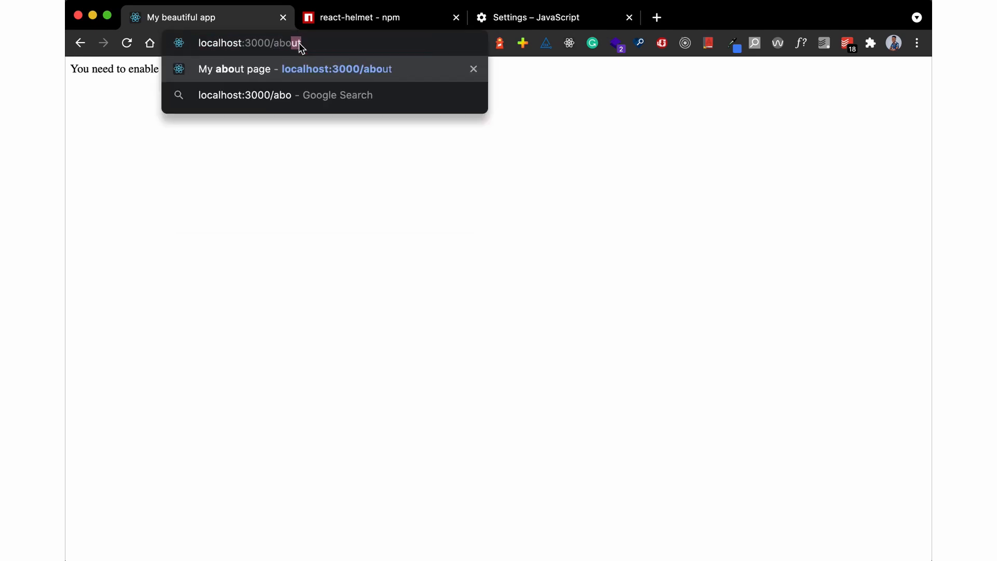
Load the /about address before re-allowing JavaScript in Chrome settings
{"action": "key", "text": "Enter"}
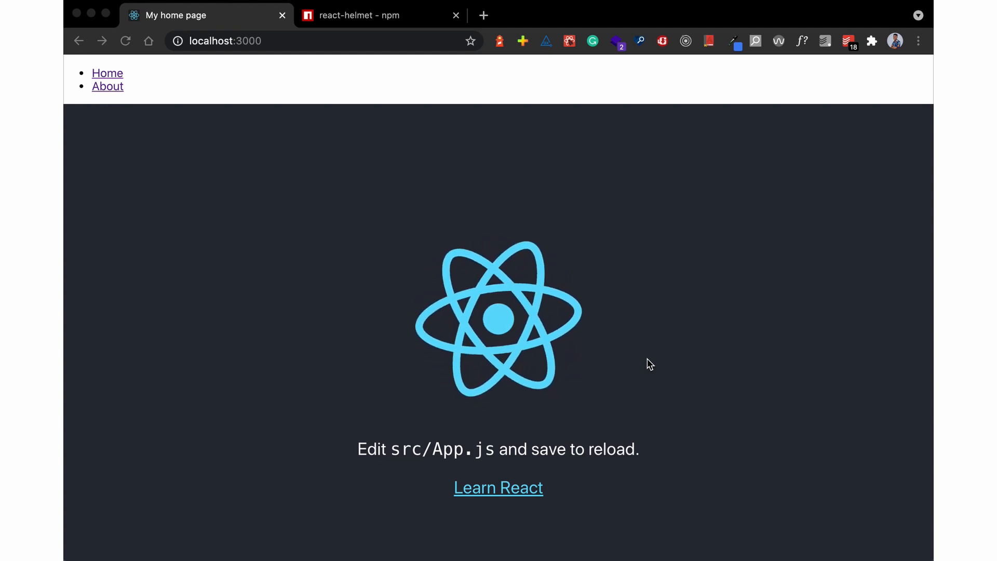
{"action": "mouse_move", "coordinate": [197, 25]}
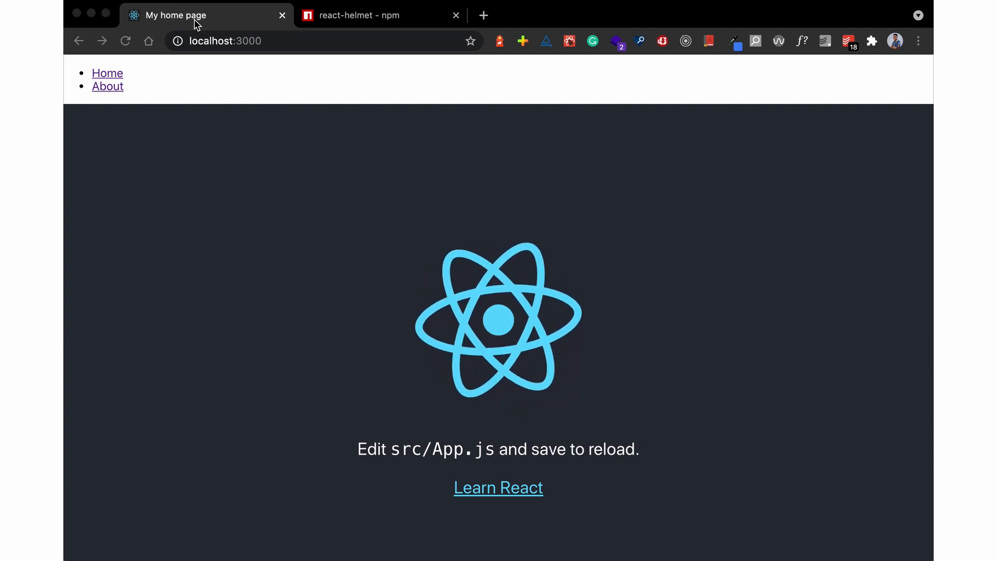
Follow the About nav link so the tab title reads My about page
{"action": "left_click", "coordinate": [107, 86]}
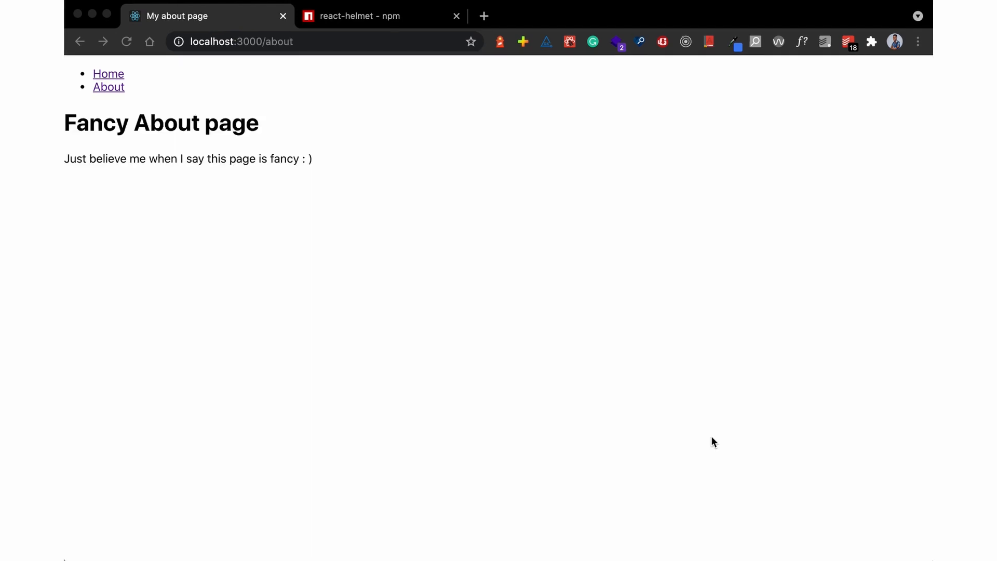